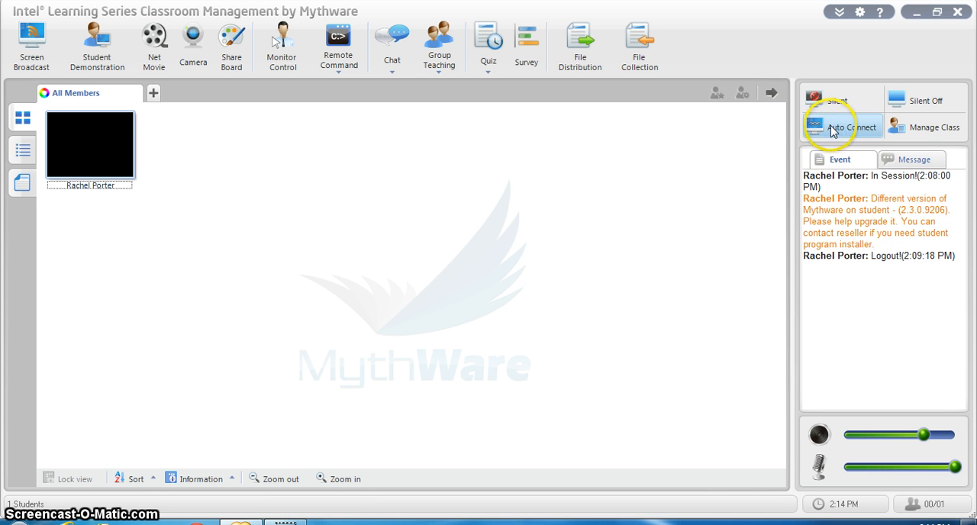
mouse_move(852, 126)
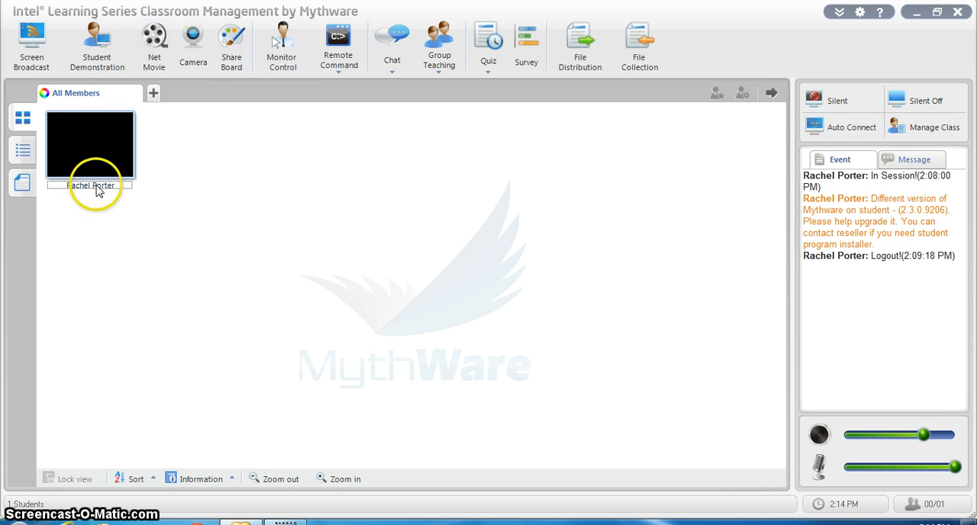
mouse_move(312, 156)
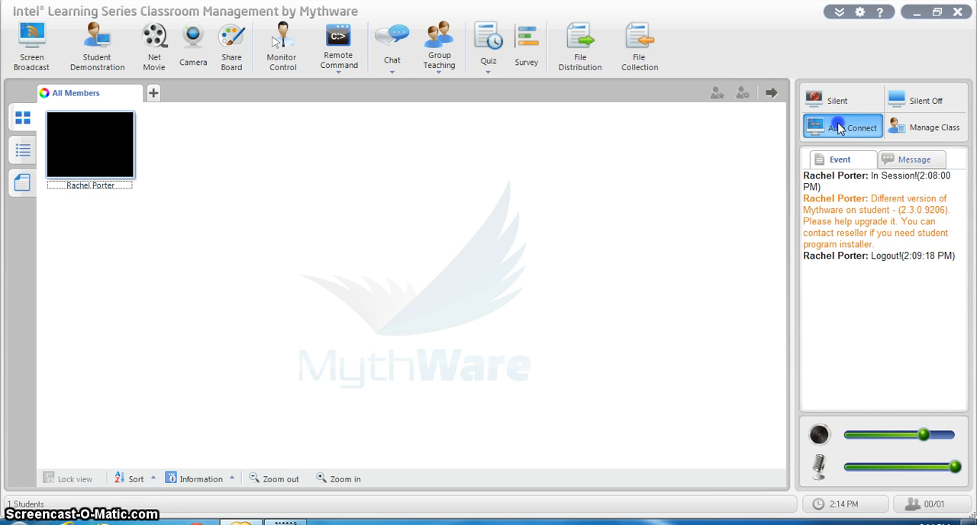
left_click(842, 127)
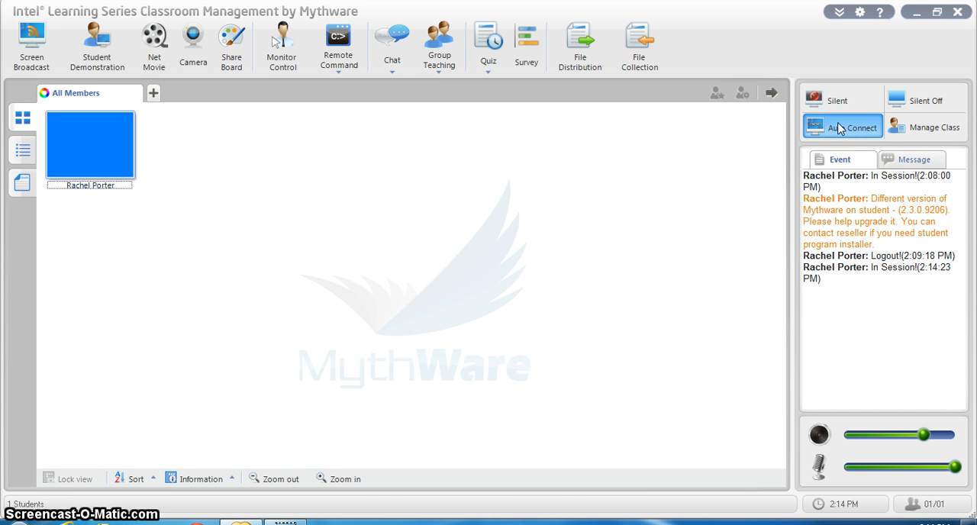
left_click(843, 127)
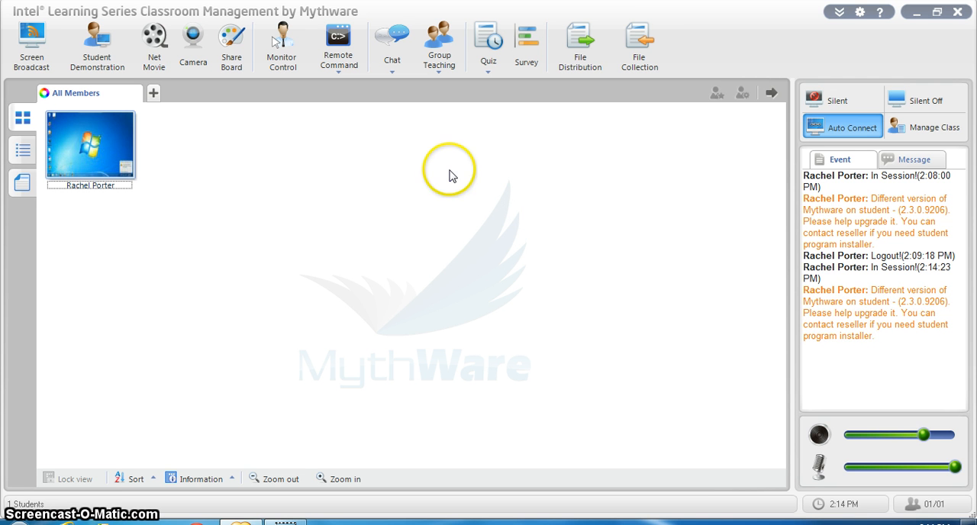
mouse_move(845, 134)
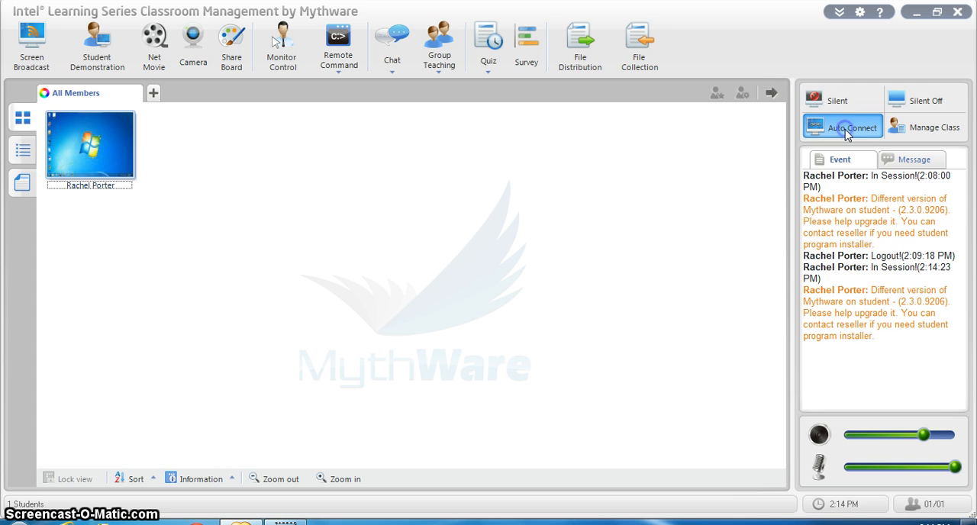
left_click(843, 126)
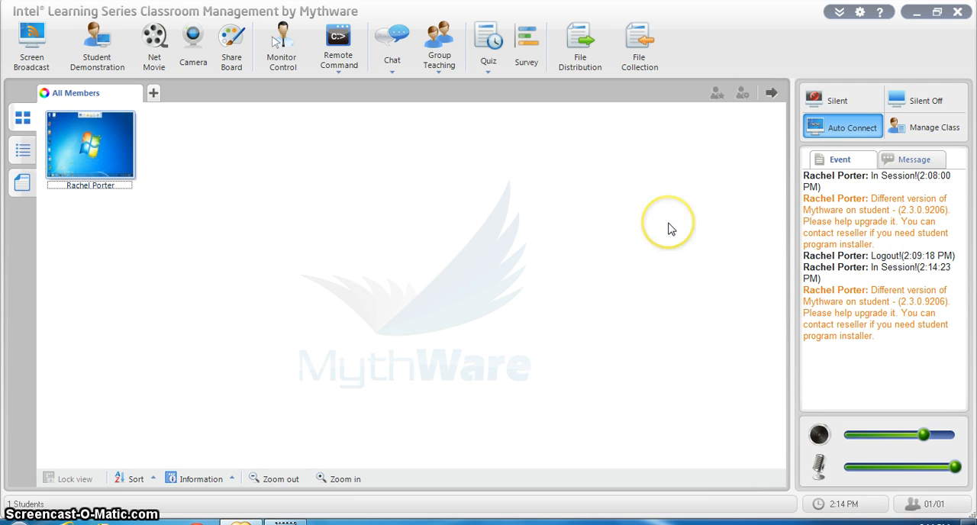
mouse_move(670, 229)
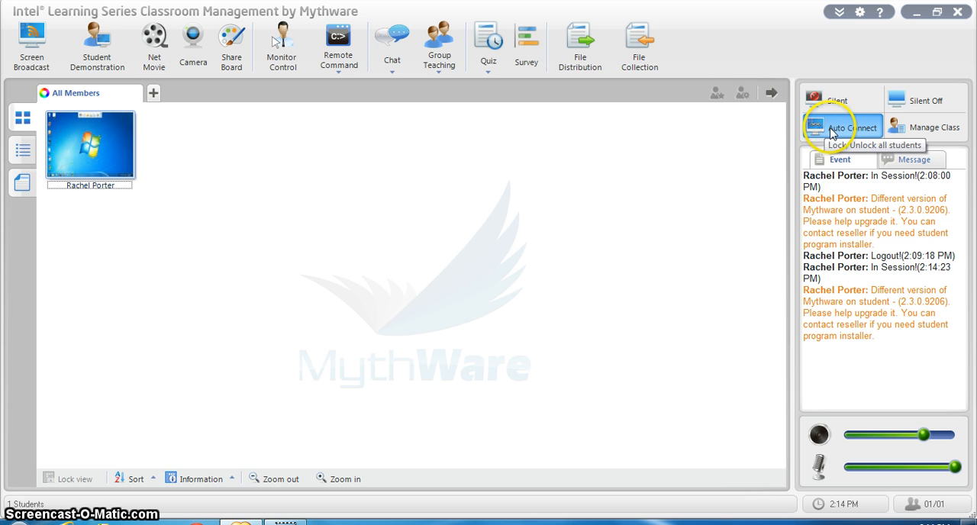
mouse_move(714, 165)
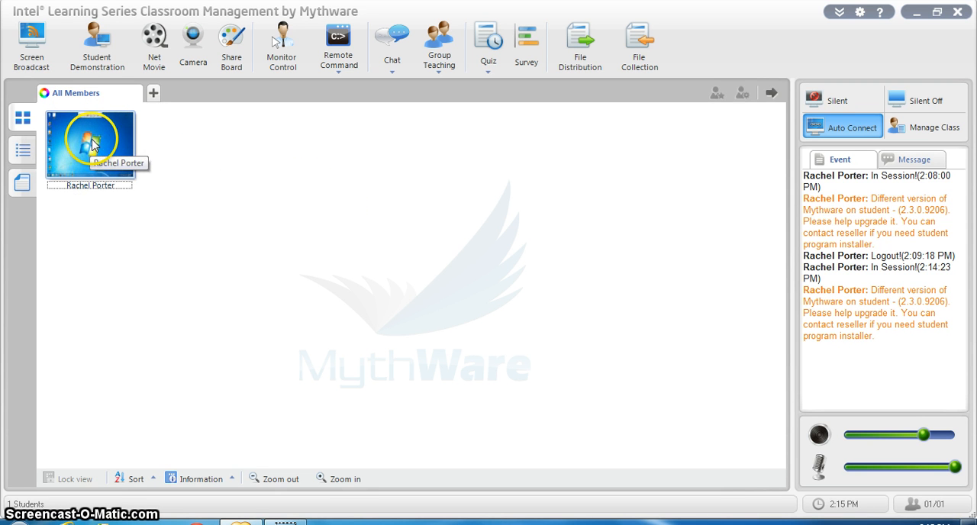
mouse_move(405, 228)
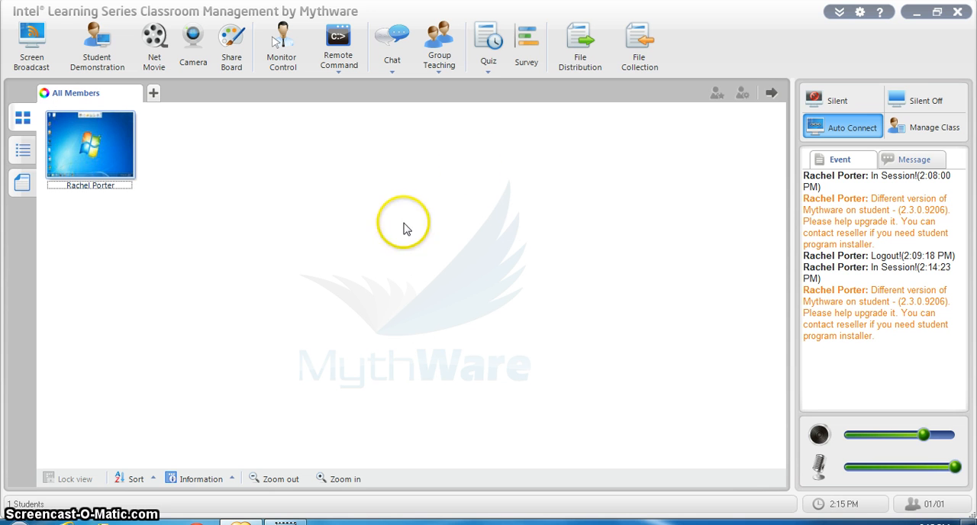
mouse_move(530, 188)
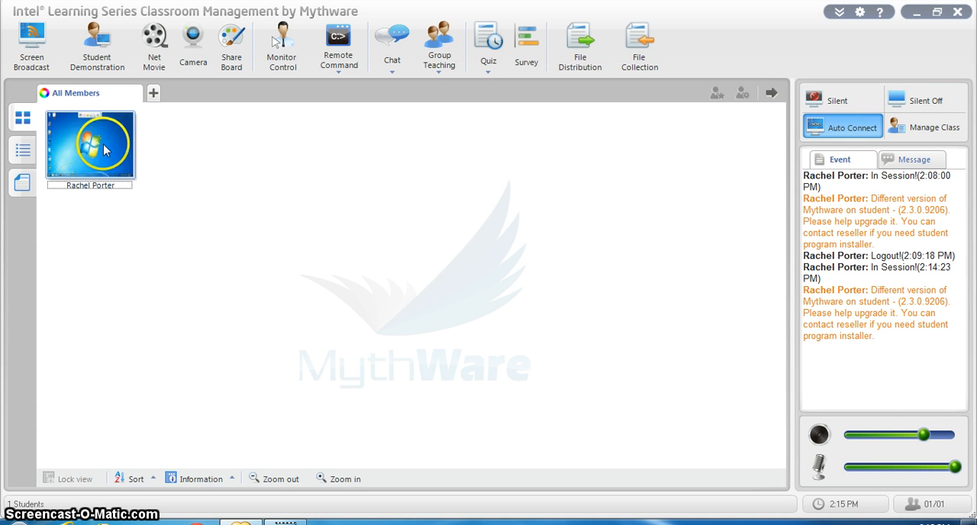
mouse_move(99, 150)
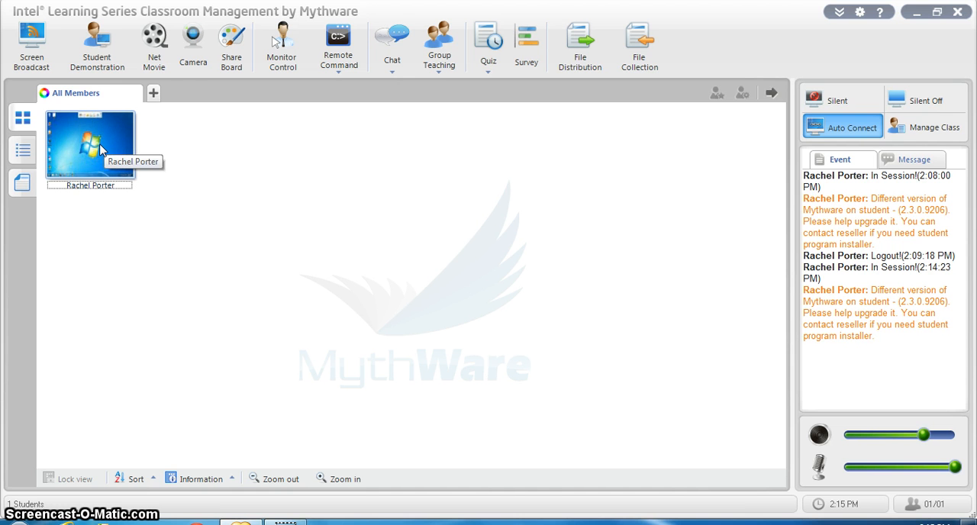
mouse_move(102, 150)
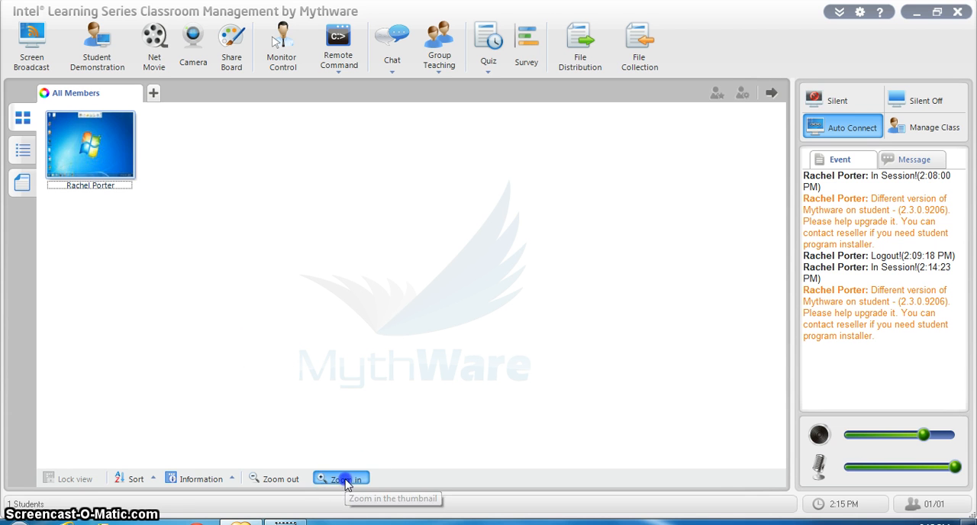
left_click(340, 479)
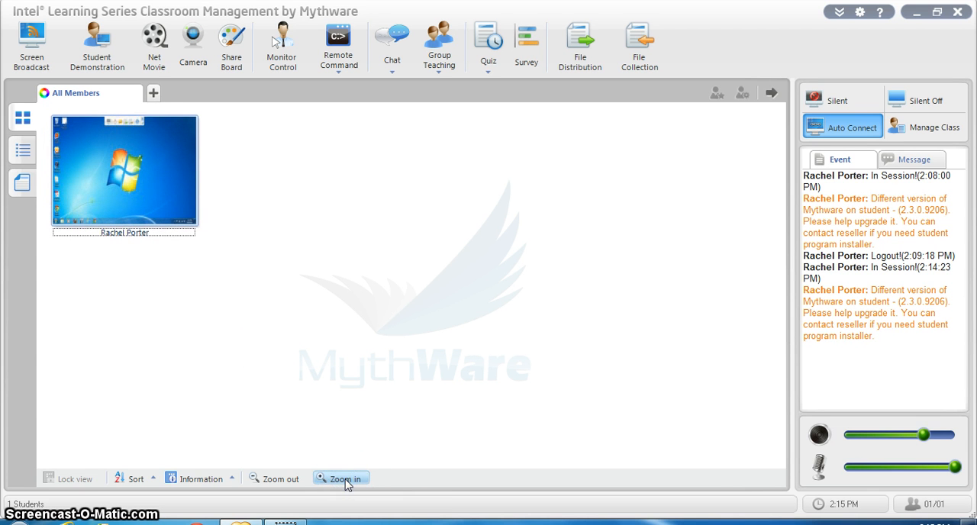
mouse_move(406, 268)
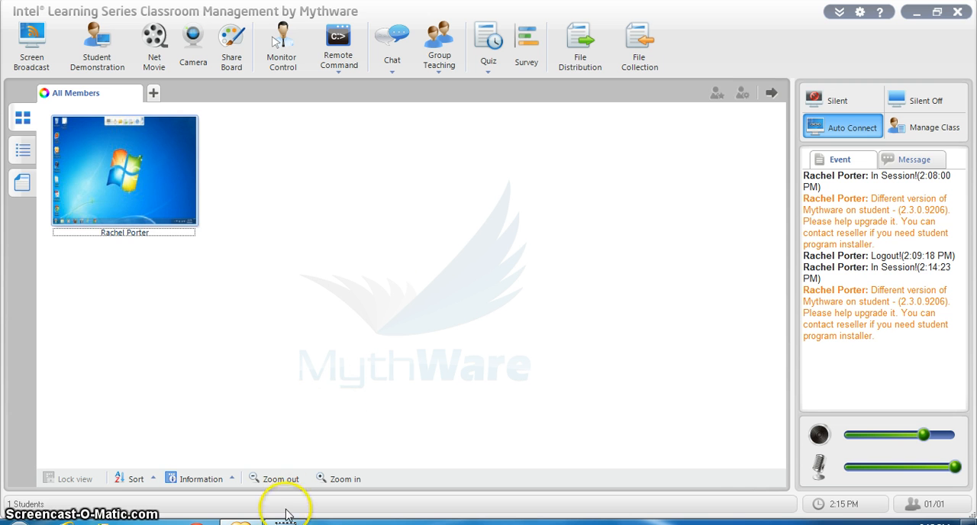
left_click(274, 480)
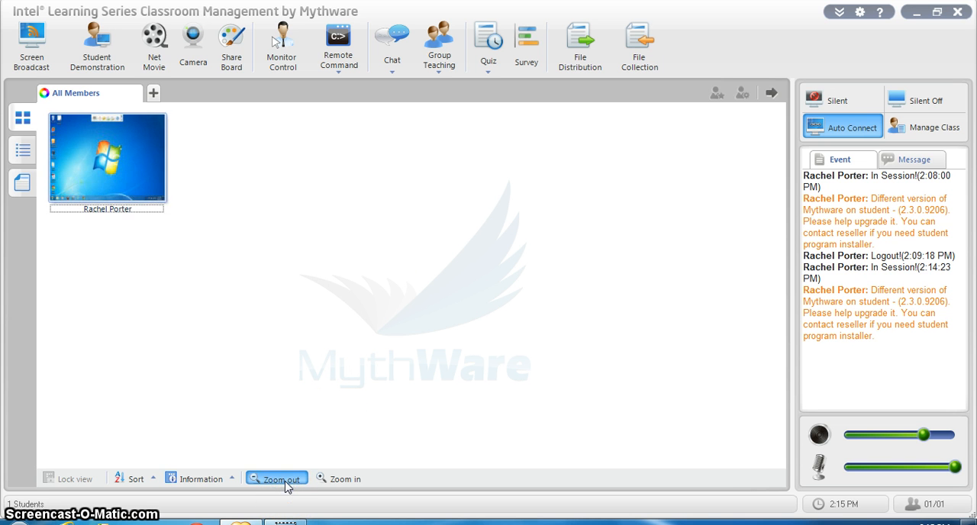
left_click(275, 479)
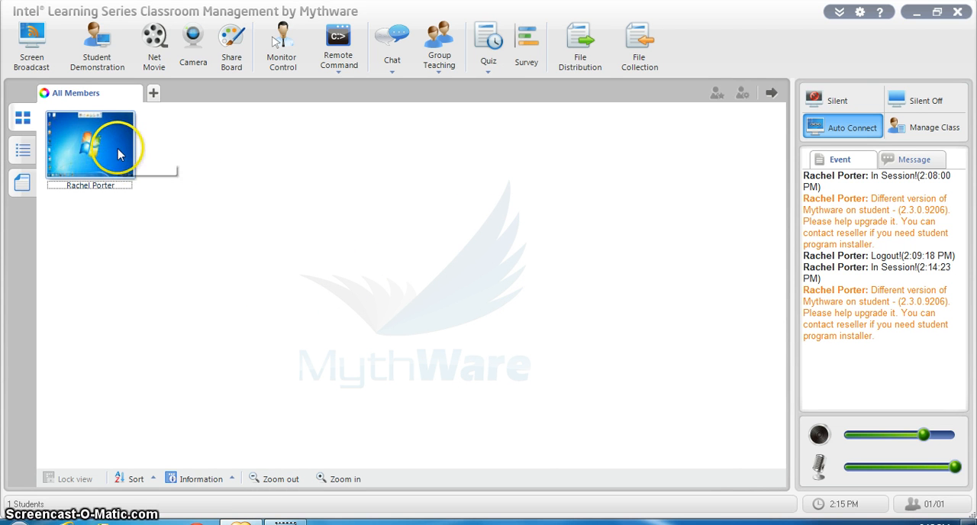
double_click(90, 143)
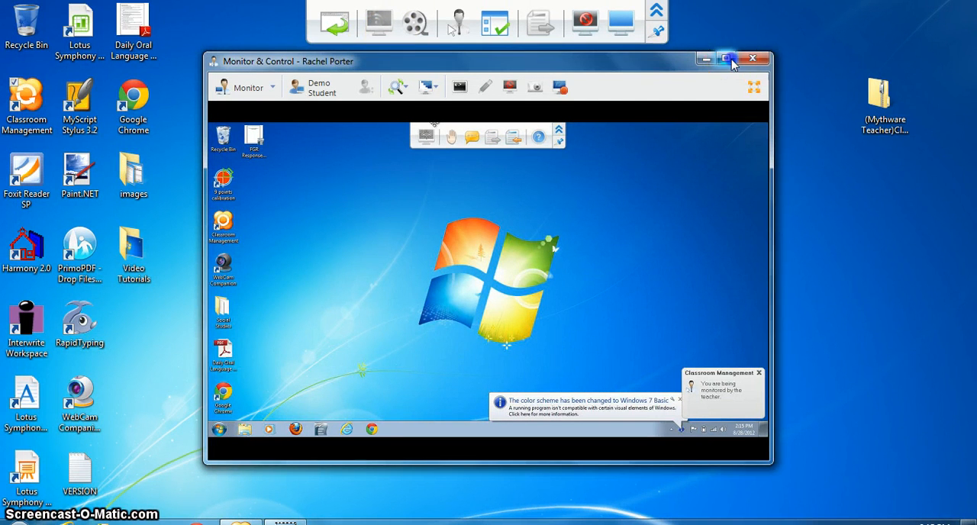
left_click(727, 60)
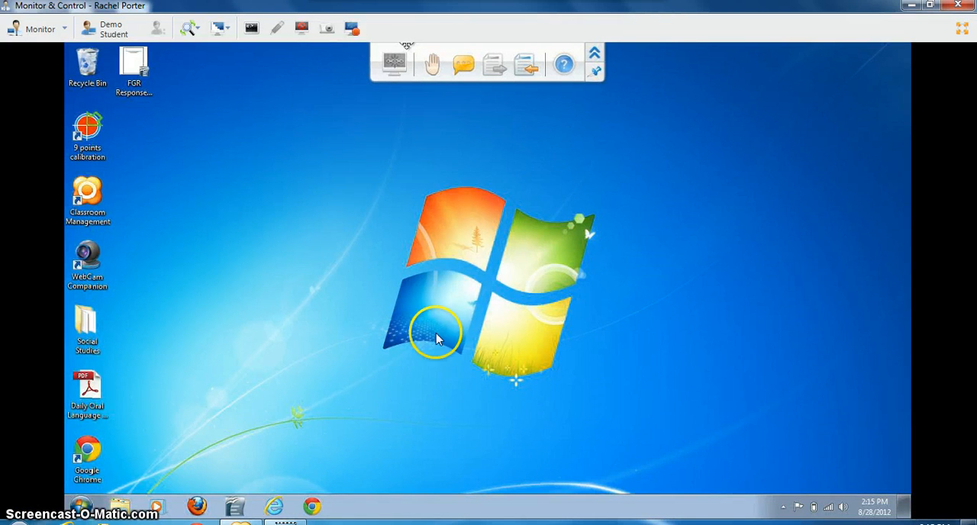
mouse_move(289, 502)
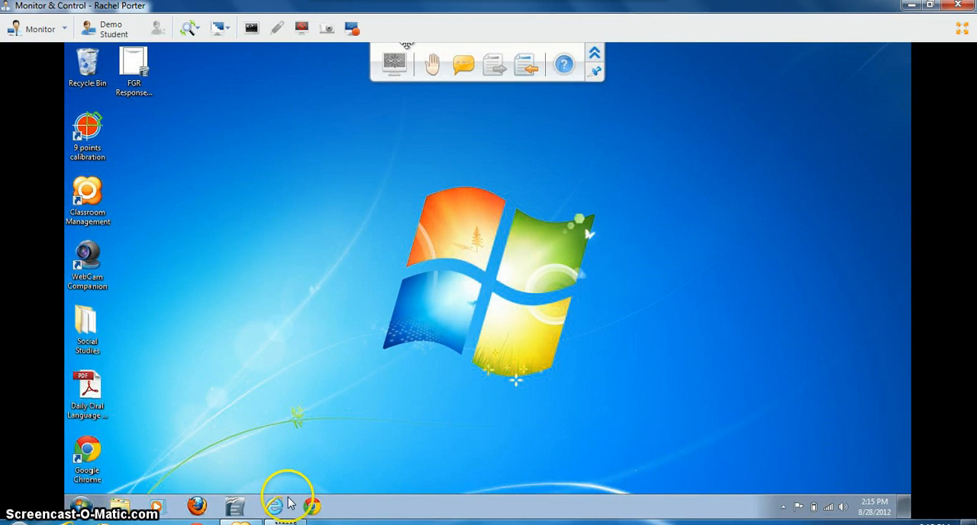
mouse_move(751, 293)
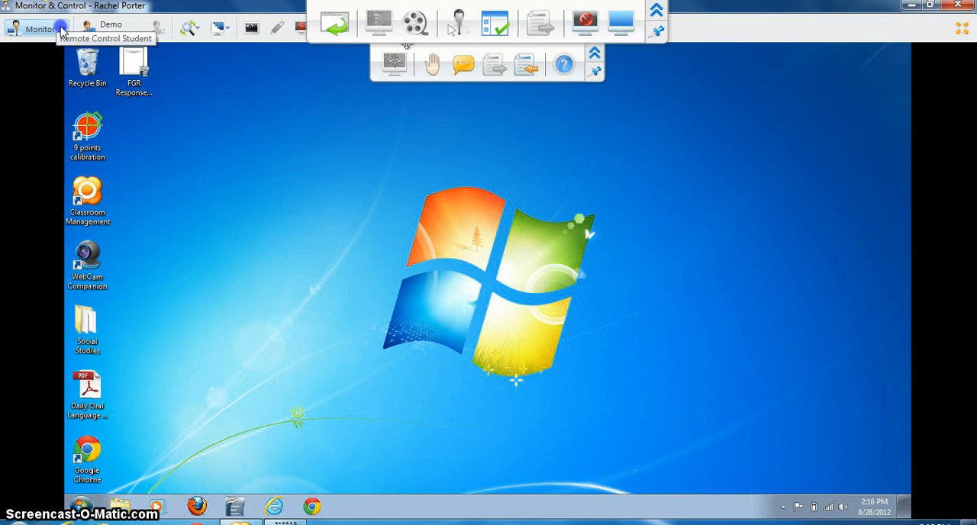
left_click(38, 28)
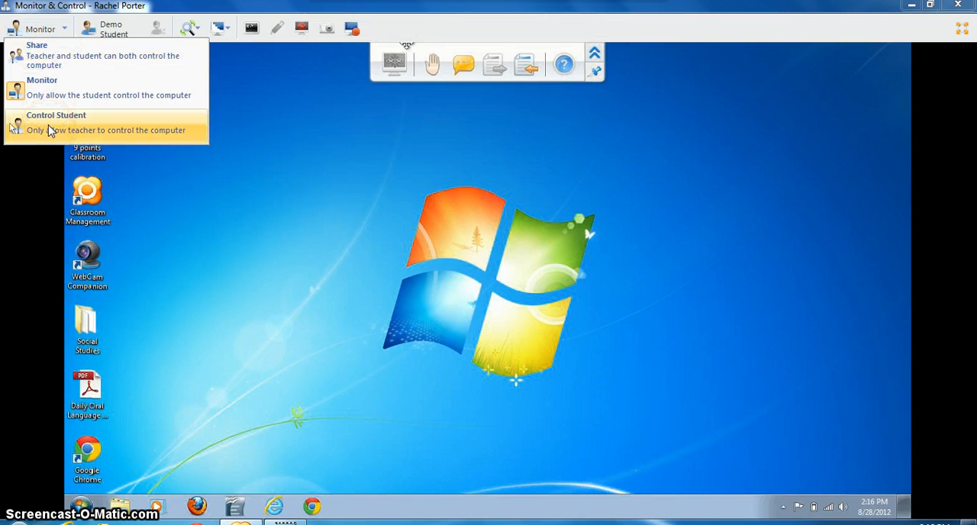
mouse_move(44, 29)
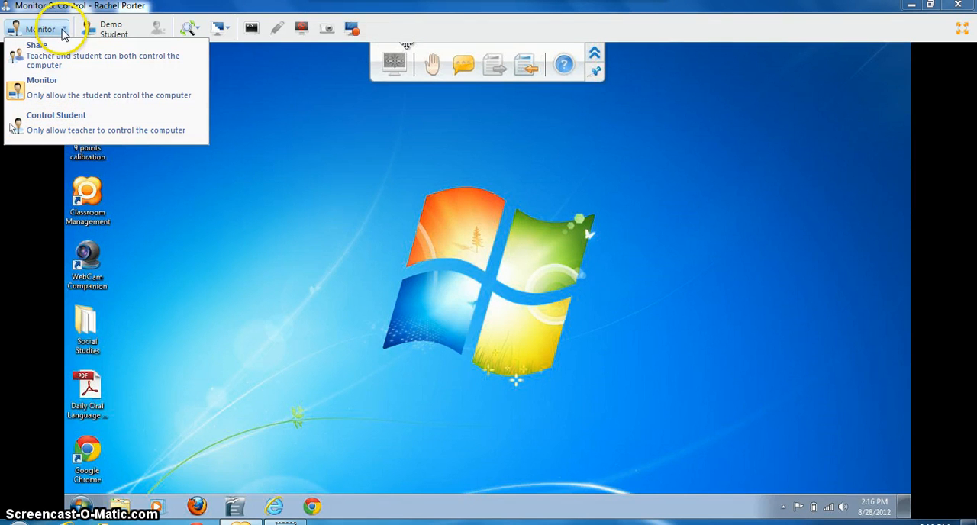
mouse_move(534, 16)
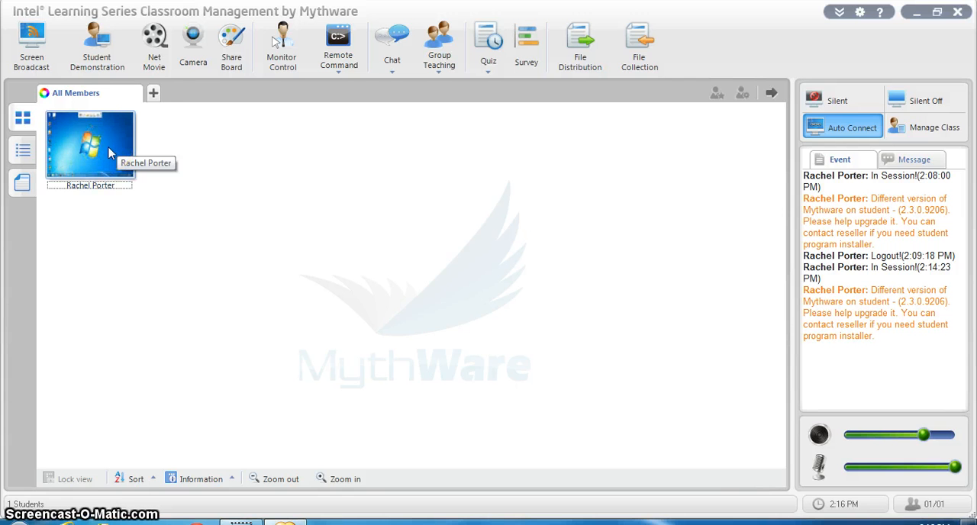
mouse_move(740, 200)
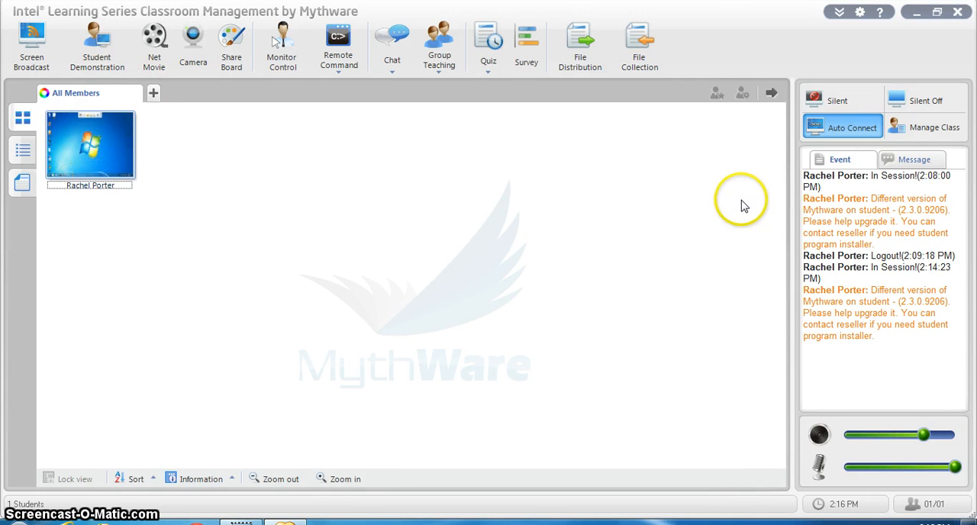
mouse_move(145, 153)
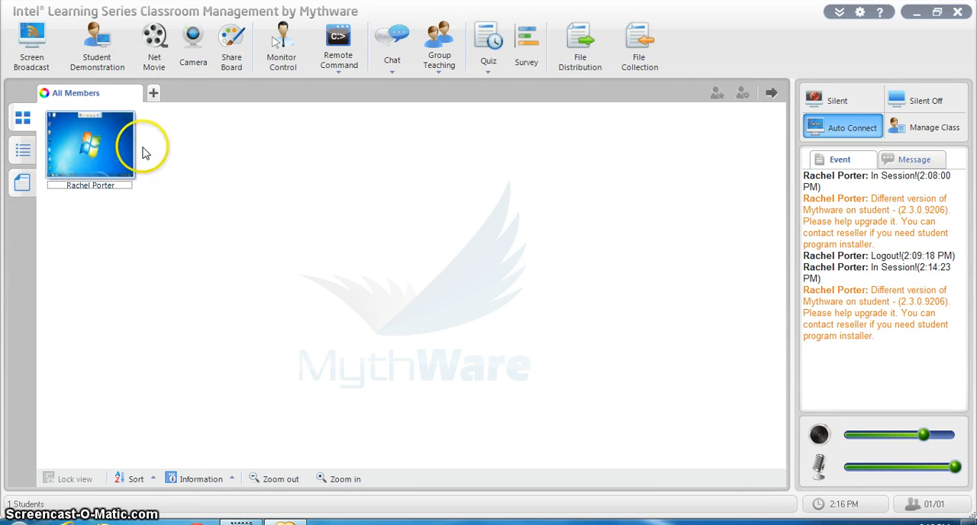
left_click(90, 145)
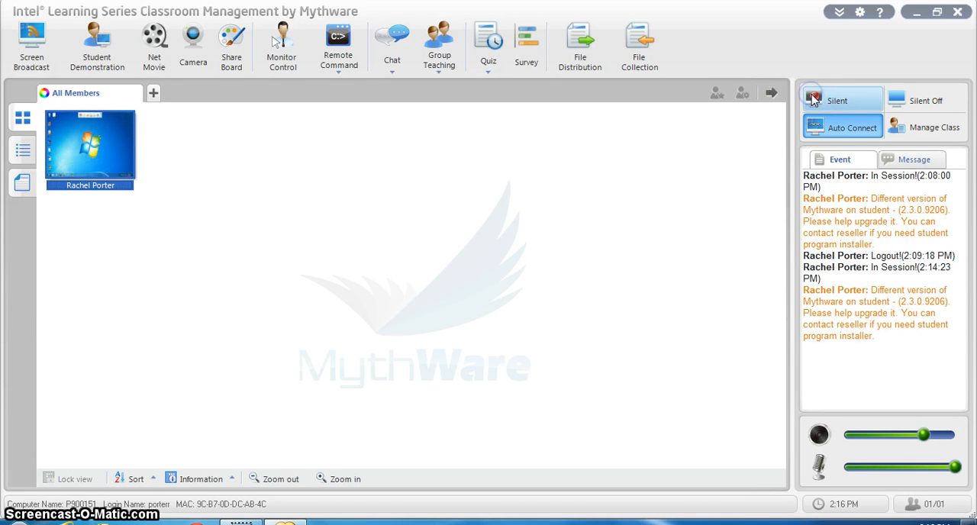
left_click(836, 101)
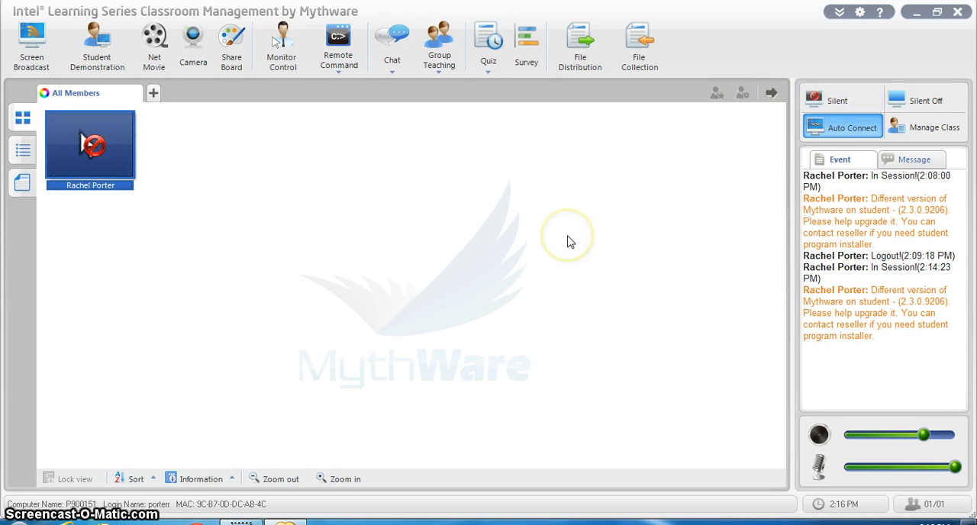
mouse_move(571, 241)
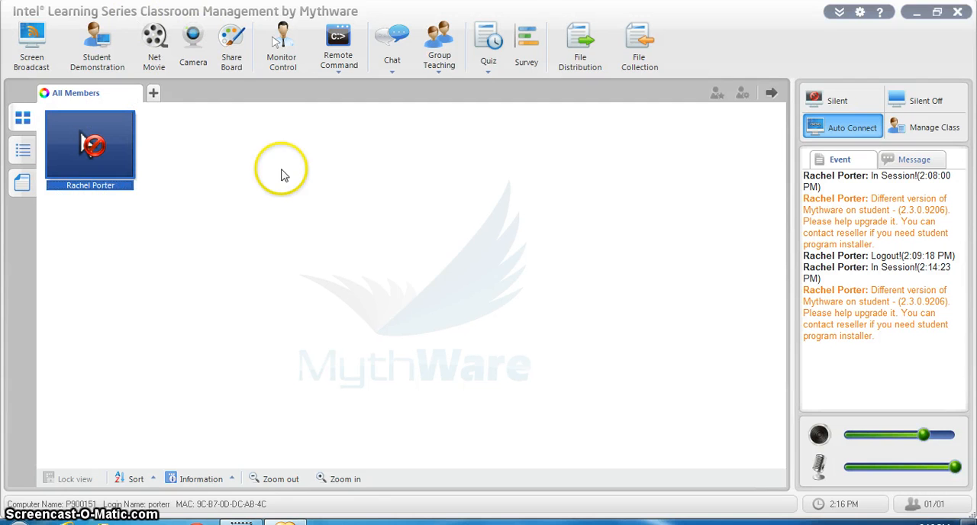
mouse_move(627, 164)
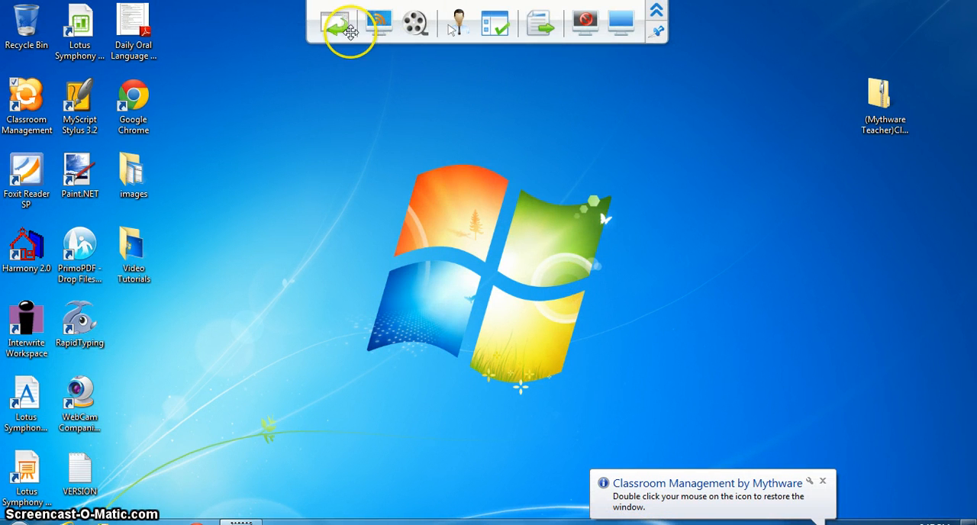
mouse_move(586, 58)
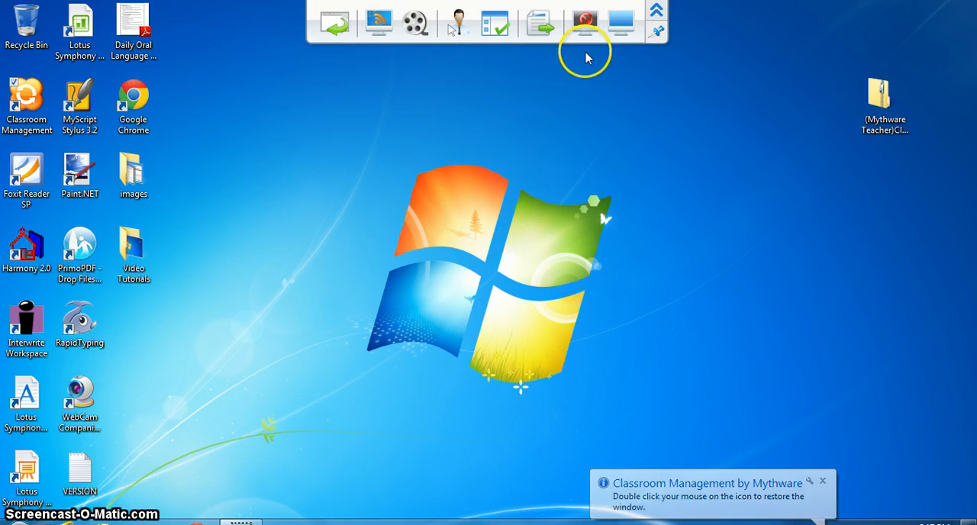